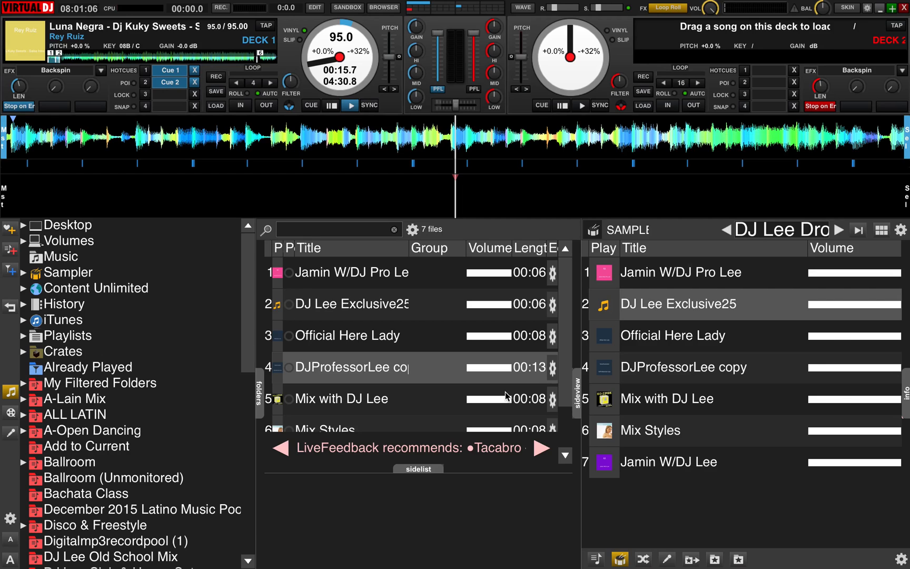
{"action": "mouse_move", "coordinate": [540, 506]}
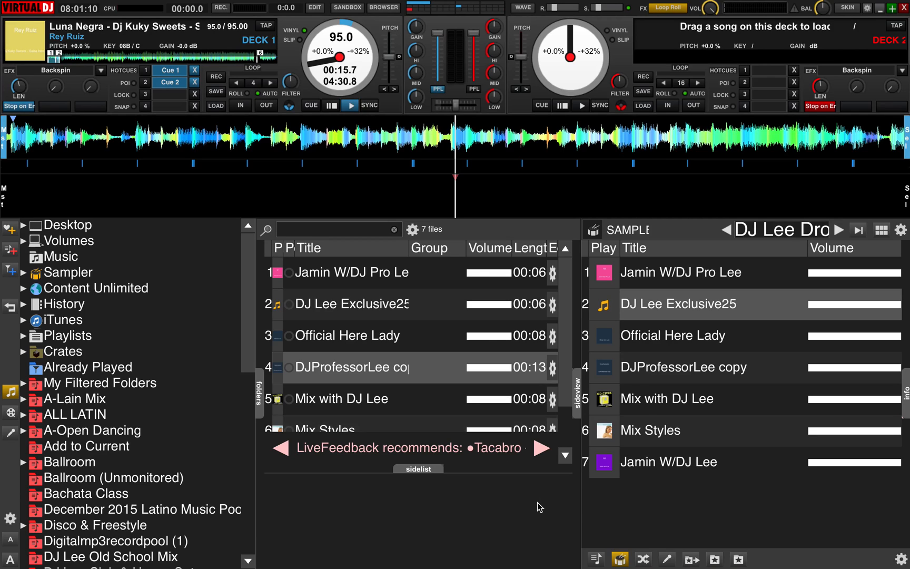
{"action": "mouse_move", "coordinate": [744, 494]}
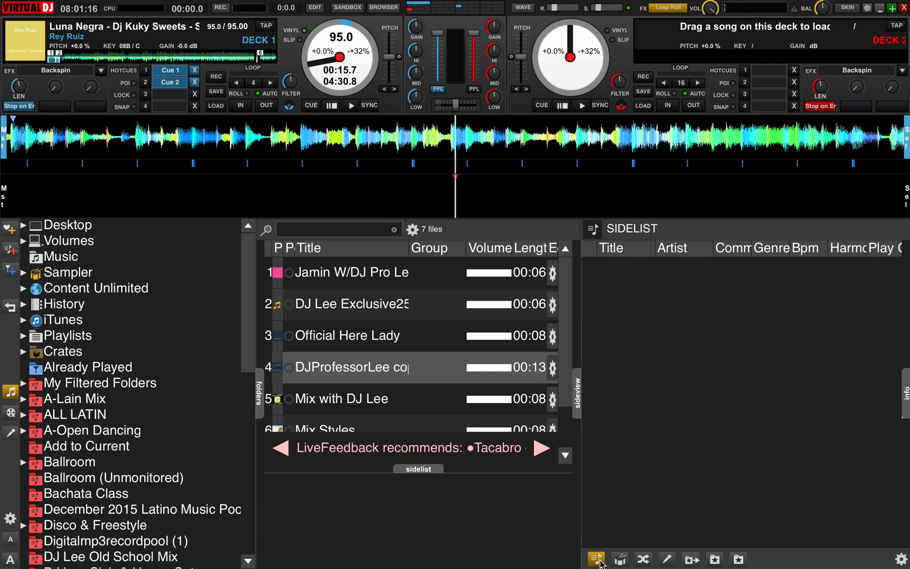
Switch the side panel to the automix queue and back to the DJ Lee sampler list
{"action": "left_click", "coordinate": [642, 559]}
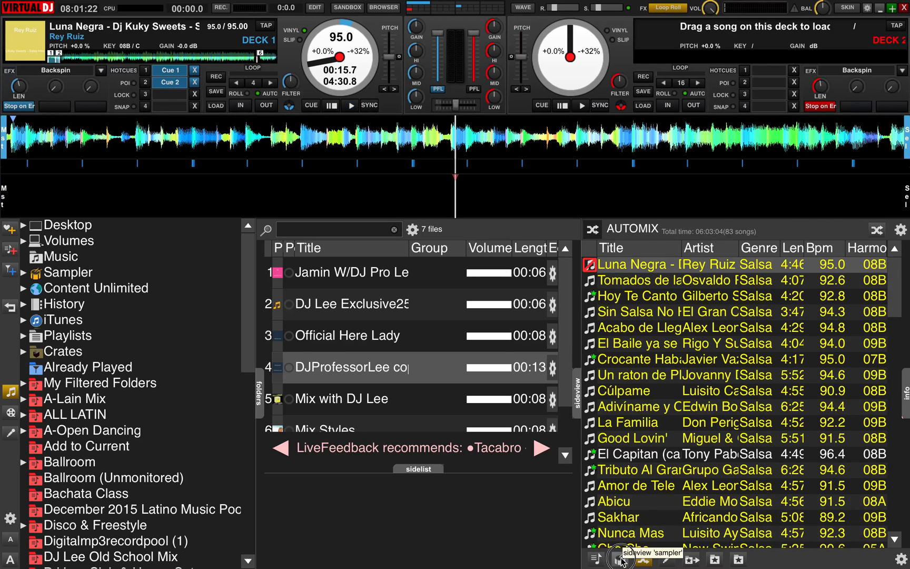
{"action": "left_click", "coordinate": [620, 559]}
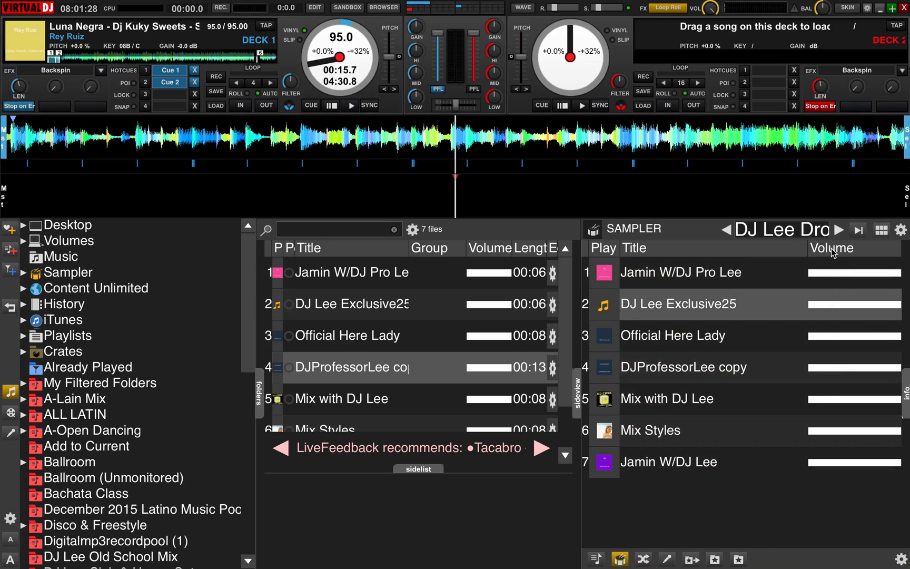
Show the sampler as pads, play the Jamin W/DJ Pro Lee sample, then return to list view
{"action": "left_click", "coordinate": [881, 229]}
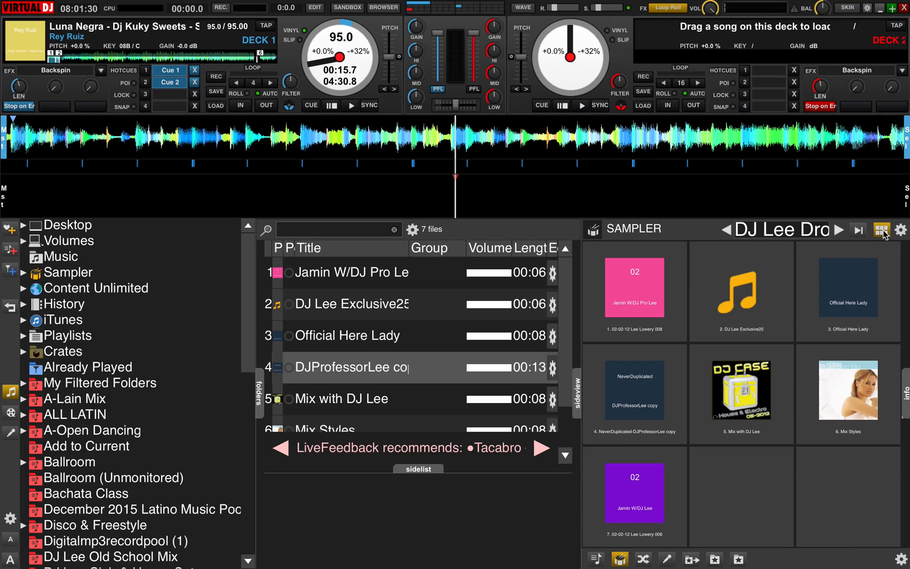
{"action": "left_click", "coordinate": [634, 289]}
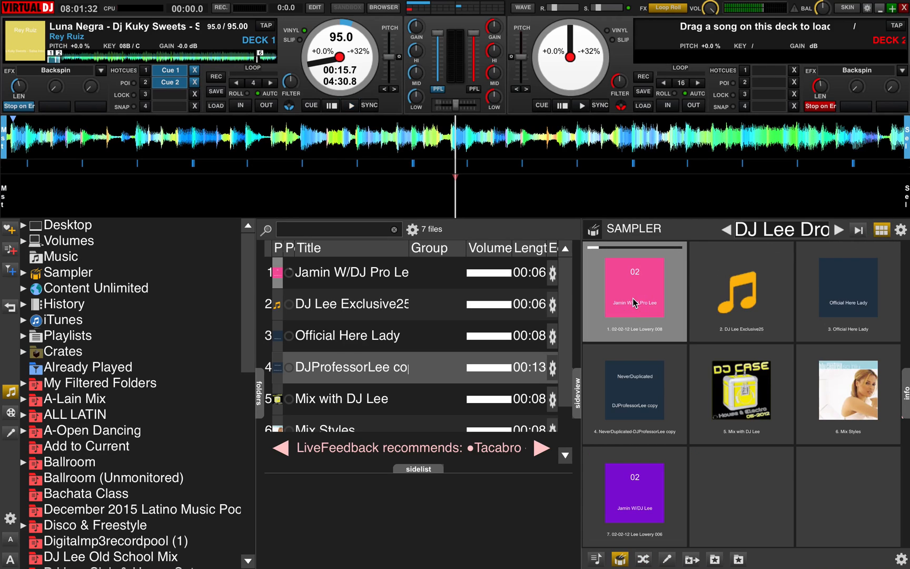
{"action": "left_click", "coordinate": [350, 106]}
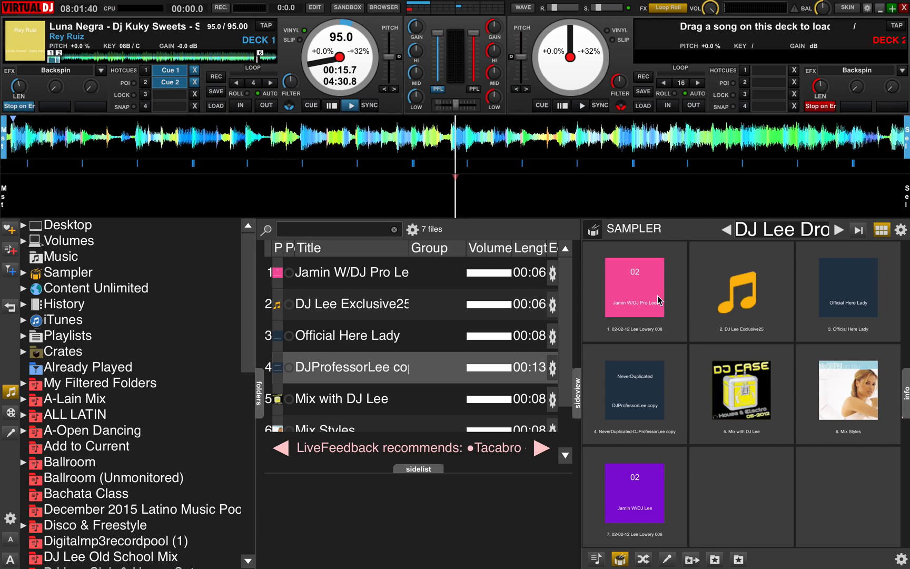
{"action": "left_click", "coordinate": [881, 230]}
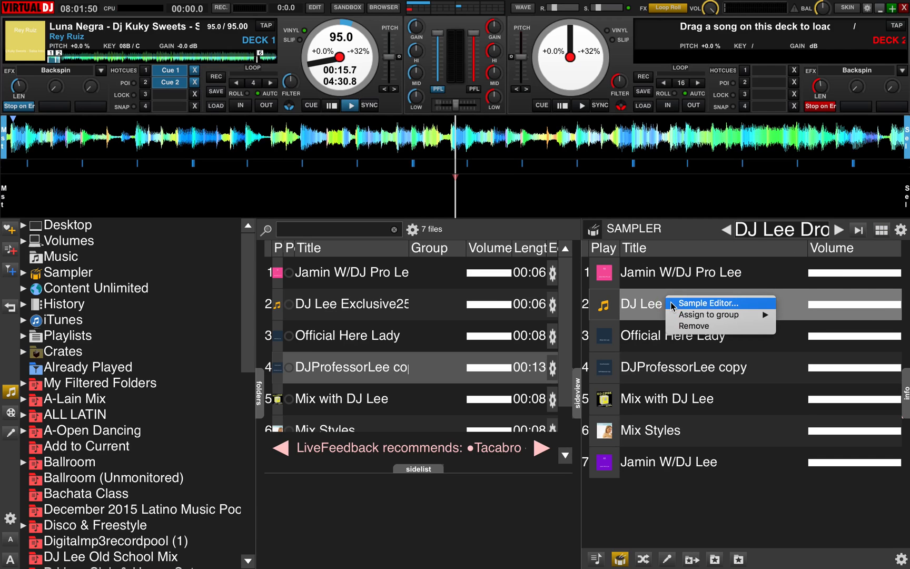
Rename DJ Lee Exclusive25 to 'DJ Lee Exclusive' in the Sample Editor and save
{"action": "left_click", "coordinate": [707, 303]}
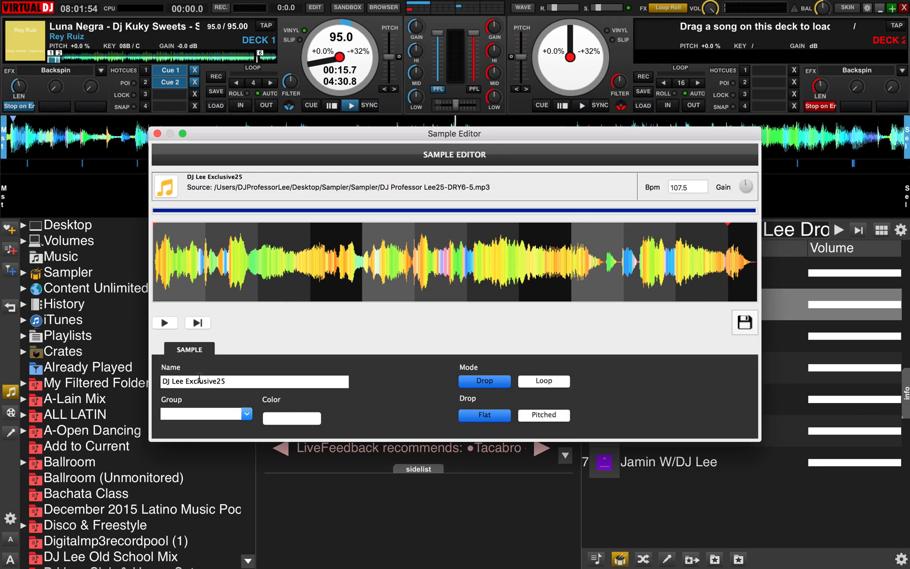
{"action": "left_click", "coordinate": [254, 381]}
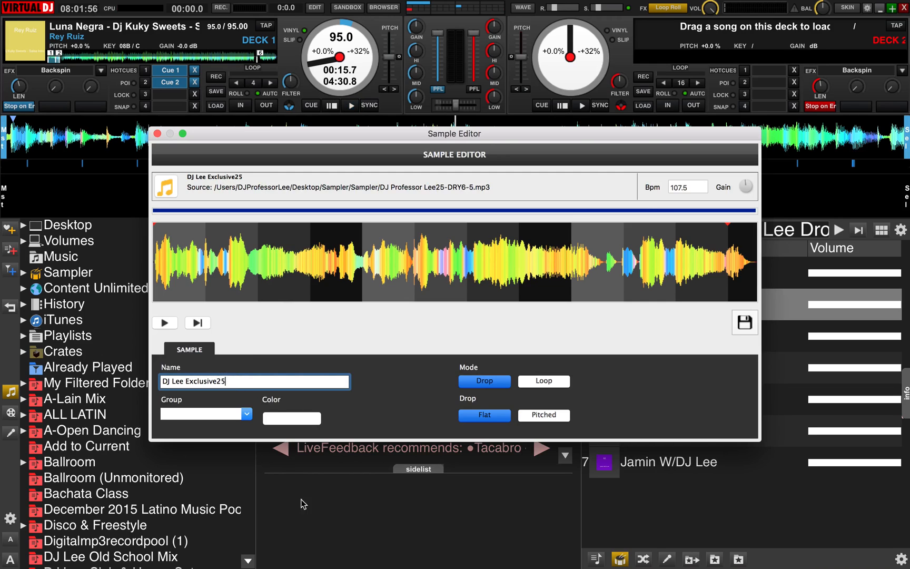
{"action": "key", "text": "Backspace"}
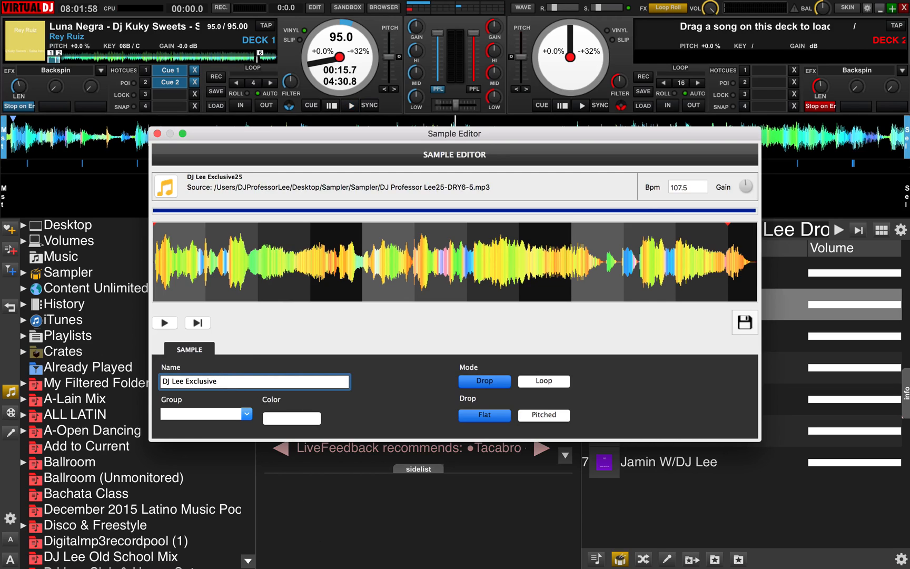
{"action": "left_click", "coordinate": [157, 134]}
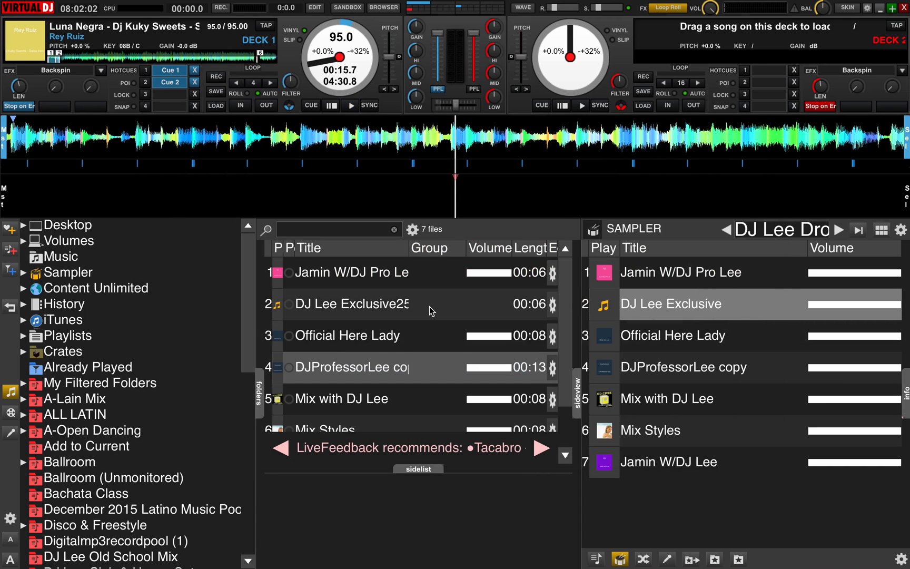
Expand Sampler in the browser tree and open the DJ Lee Drops folder
{"action": "left_click", "coordinate": [23, 272]}
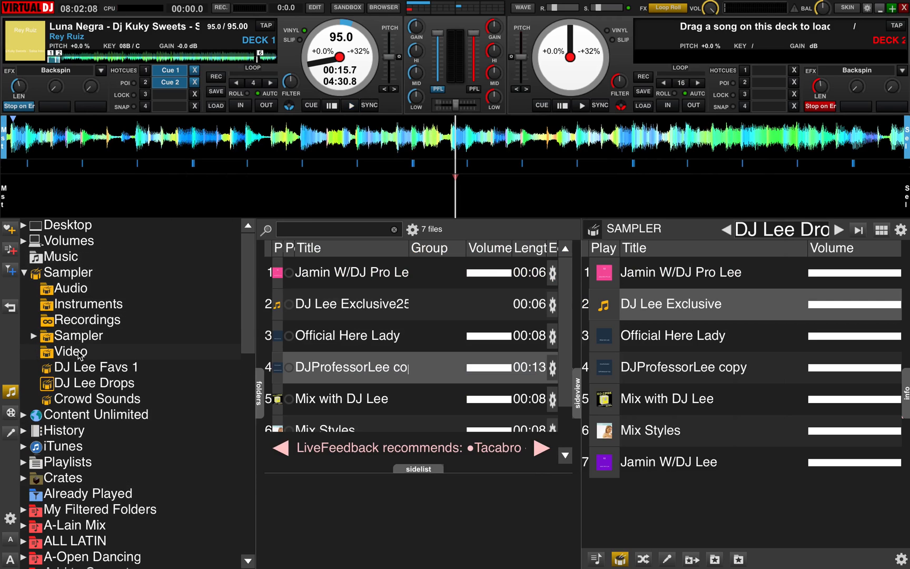
{"action": "left_click", "coordinate": [94, 383]}
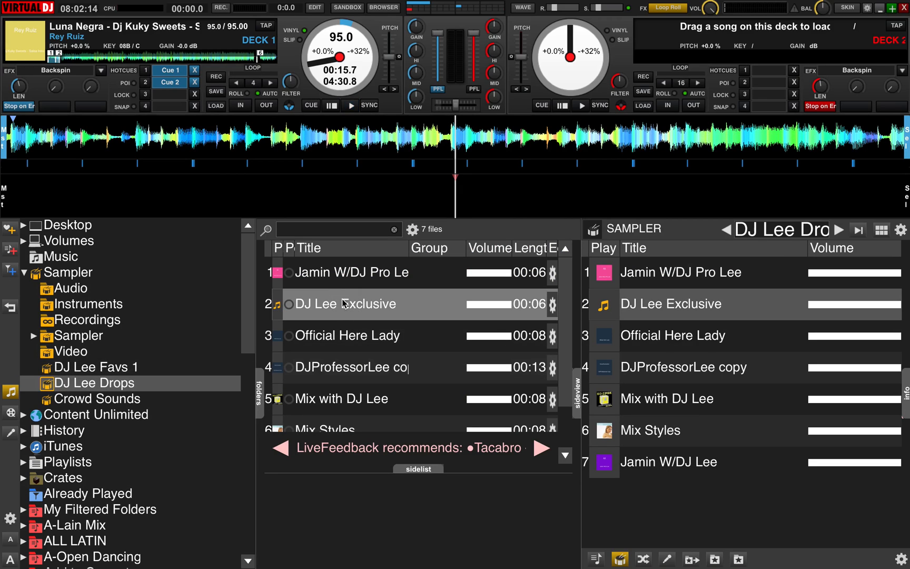
{"action": "mouse_move", "coordinate": [366, 335]}
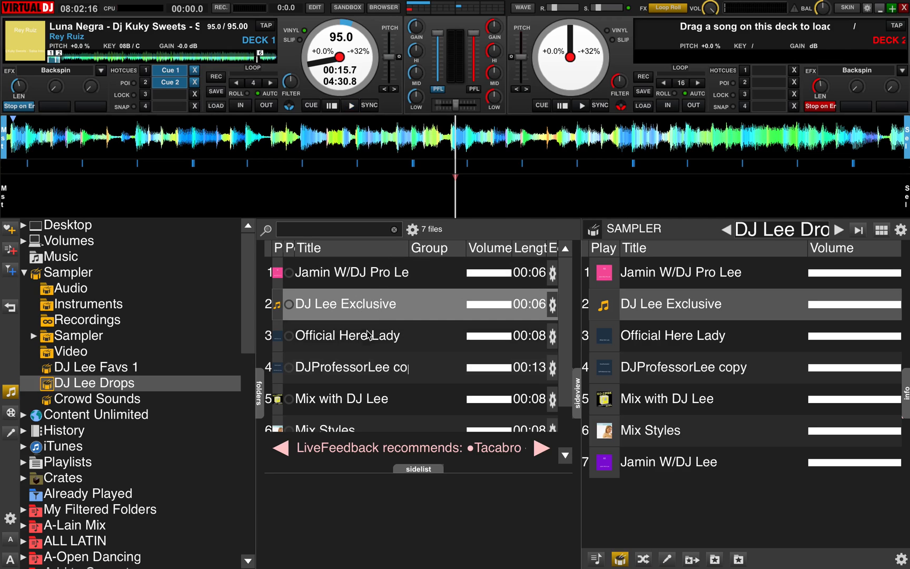
Open the Sample Editor for DJ Lee Exclusive from the browser and append '25' to its name
{"action": "right_click", "coordinate": [343, 304]}
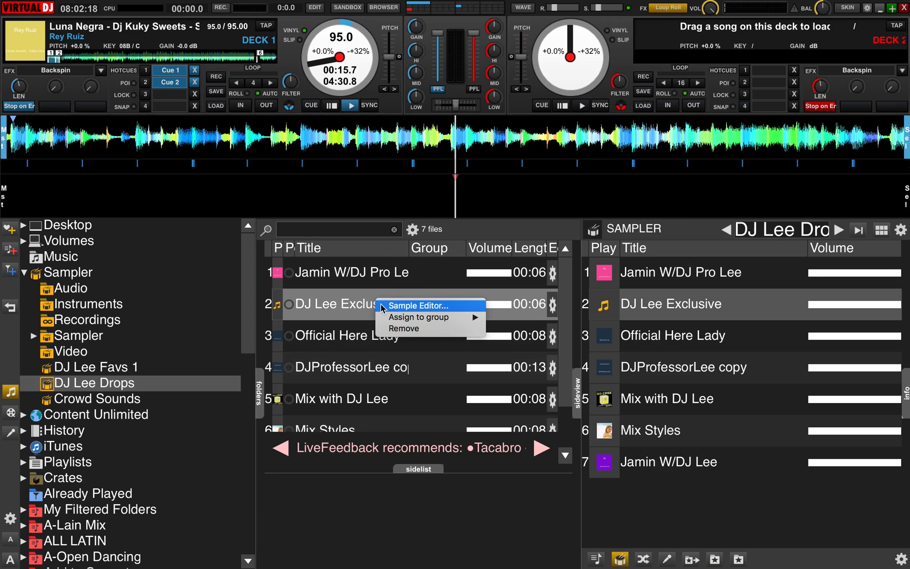
{"action": "left_click", "coordinate": [418, 305]}
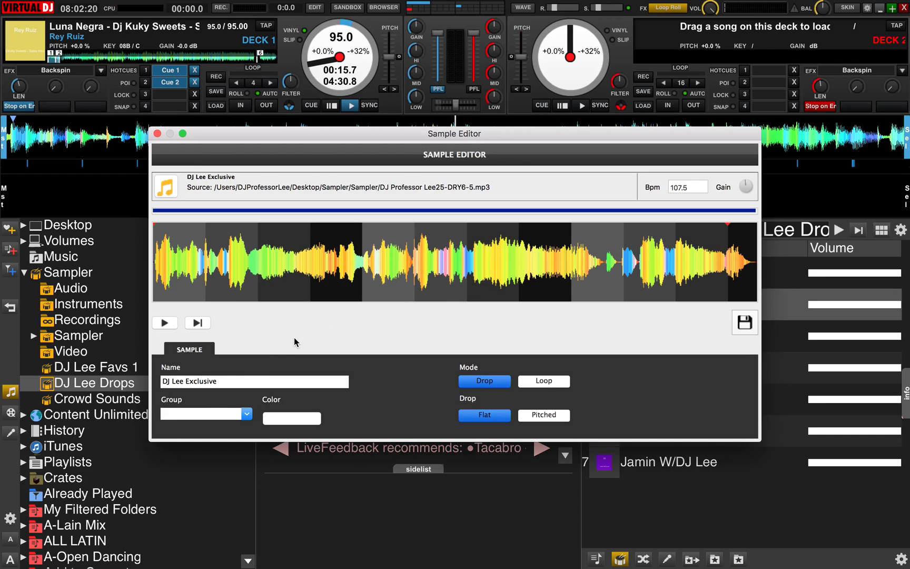
{"action": "left_click", "coordinate": [254, 381]}
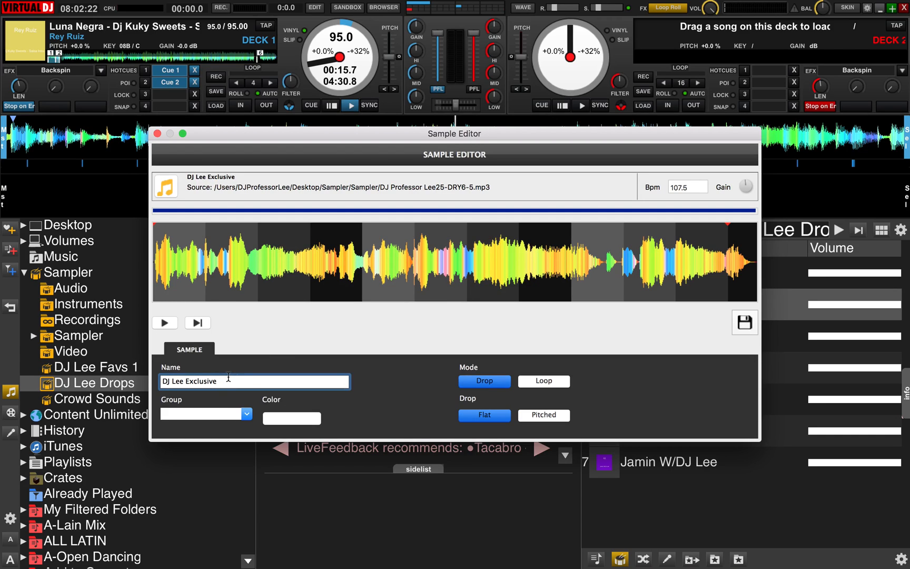
{"action": "type", "text": "25"}
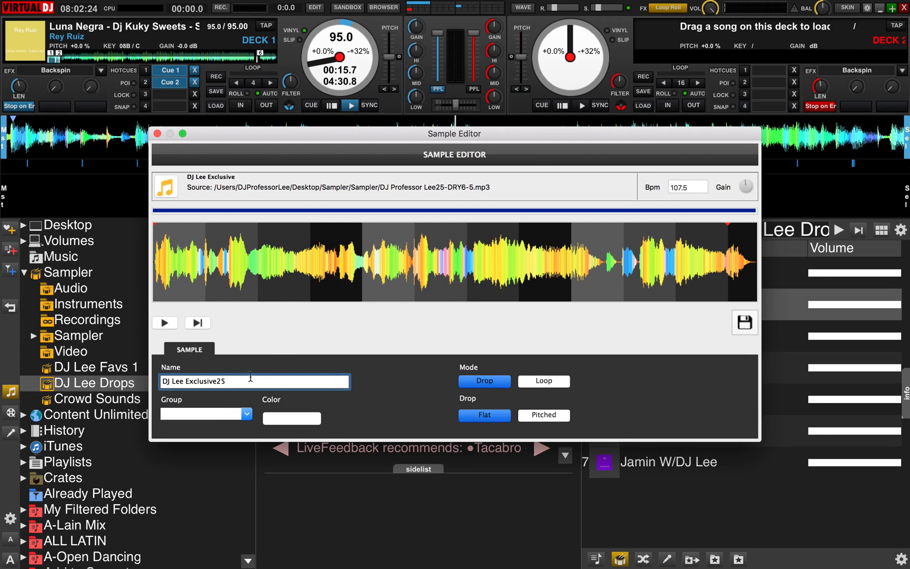